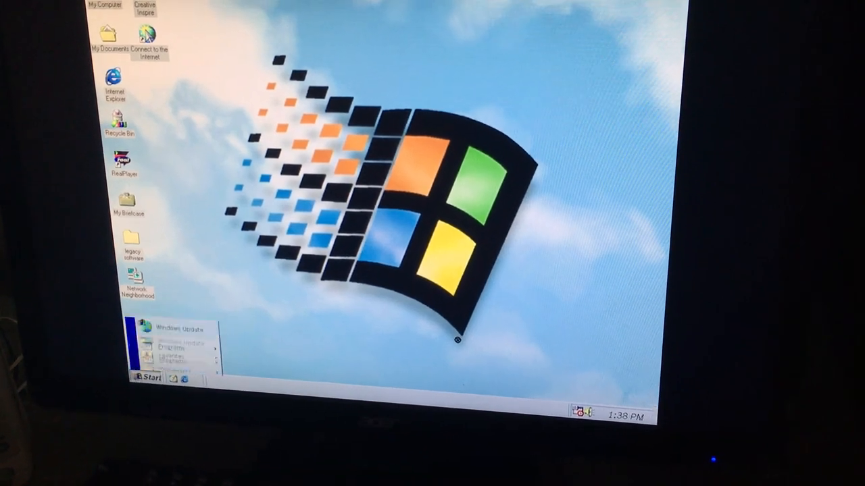
- Bring up the Start menu's Programs list to reach the Creative MIDI player
left_click(159, 221)
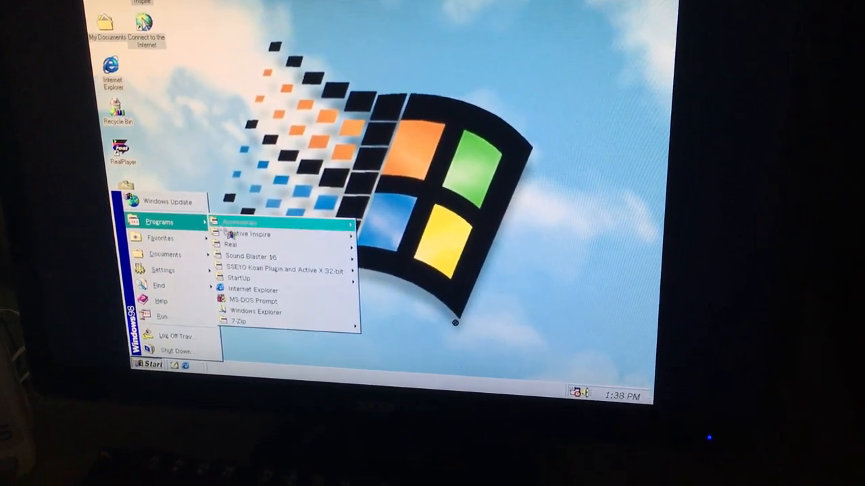
mouse_move(243, 238)
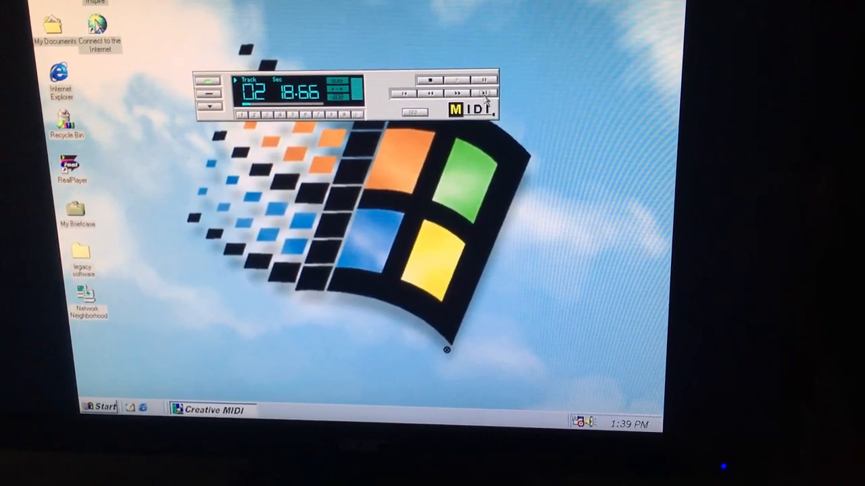
- Skip Creative MIDI ahead to the third track, then close the player
left_click(482, 93)
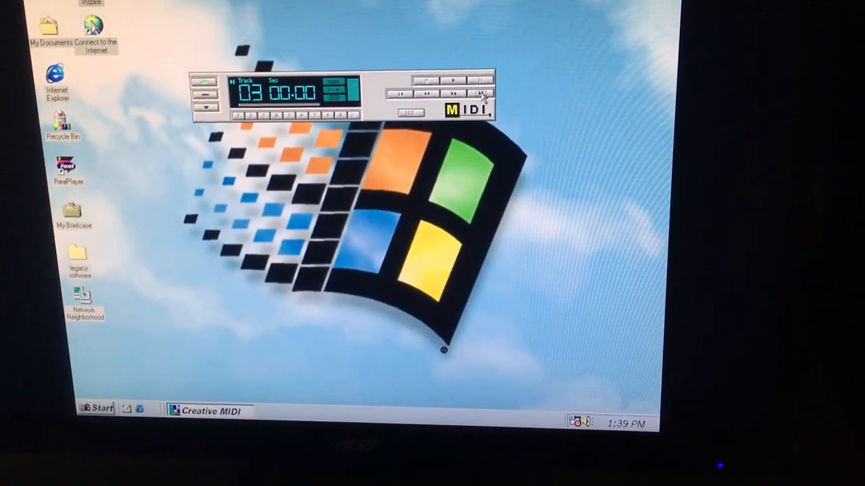
left_click(451, 79)
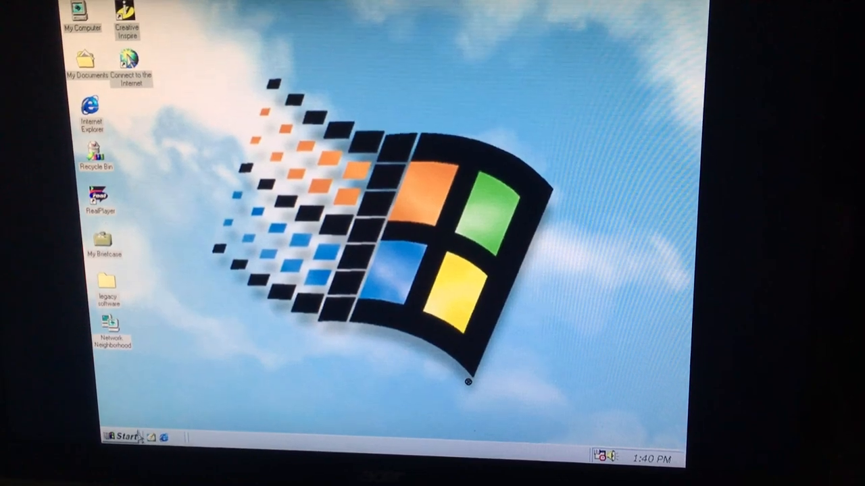
- Launch Windows Media Player from the Entertainment accessories and reach its Open dialog
left_click(123, 435)
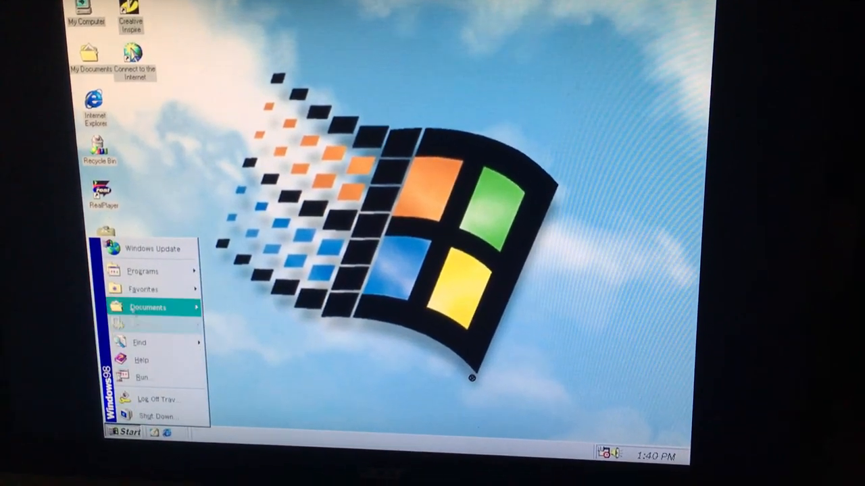
left_click(143, 270)
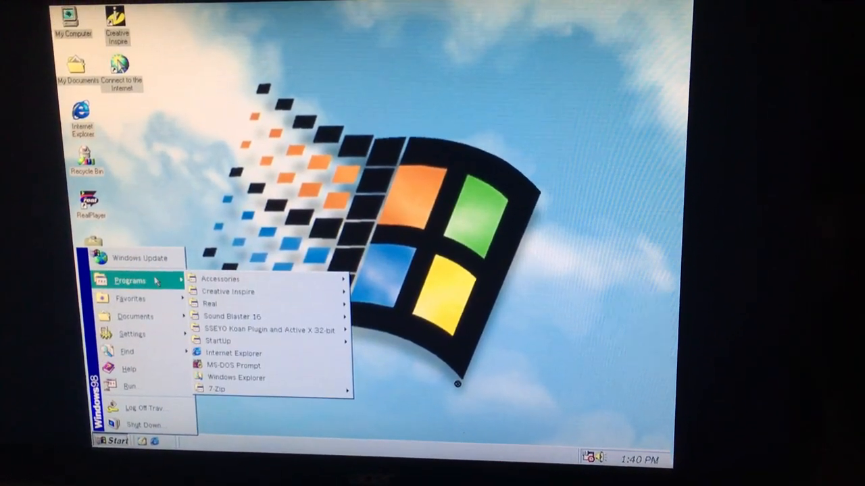
mouse_move(233, 317)
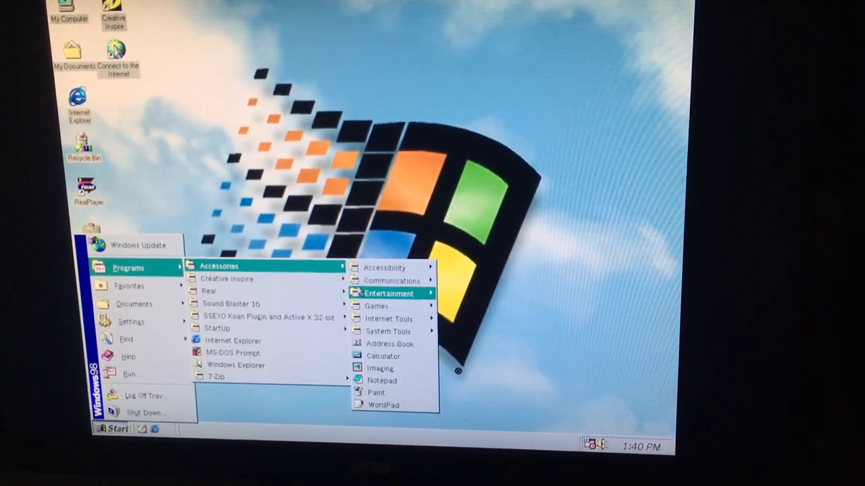
mouse_move(389, 325)
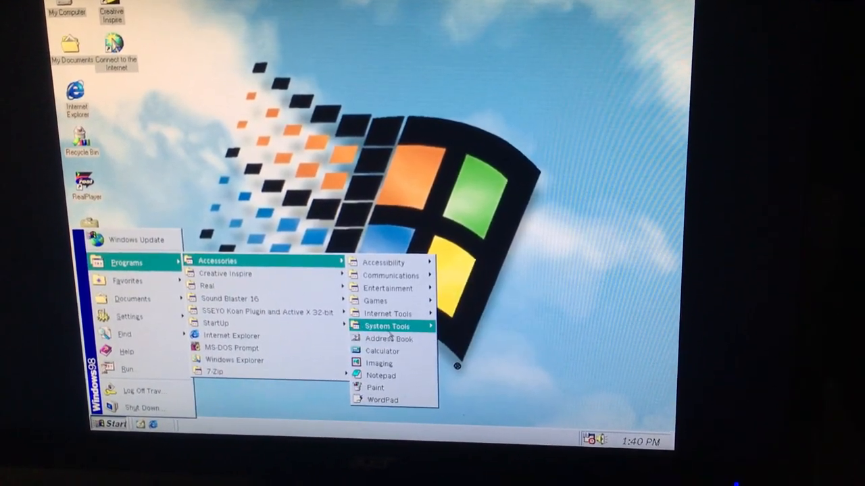
mouse_move(386, 292)
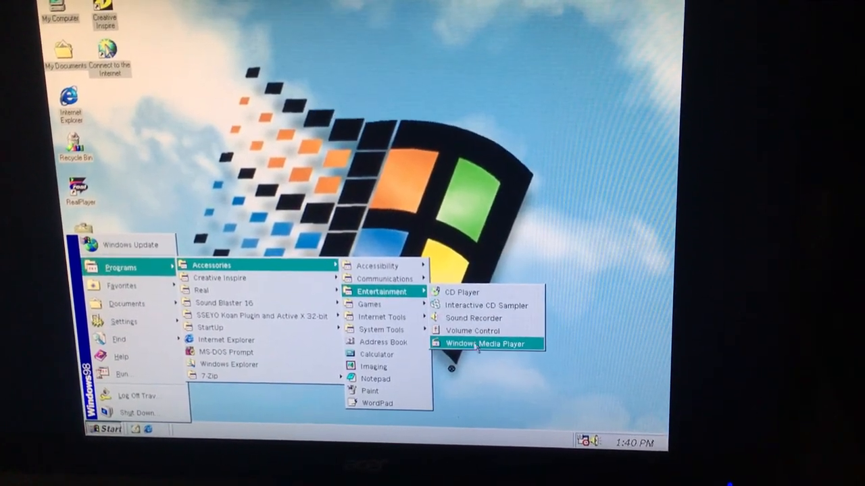
left_click(483, 344)
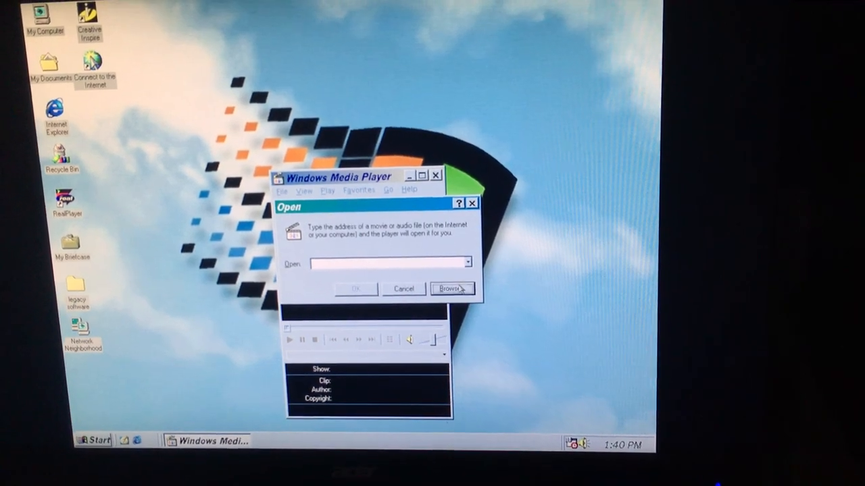
- Browse through My Computer, C:, Windows and Media to locate the Passport file
left_click(451, 289)
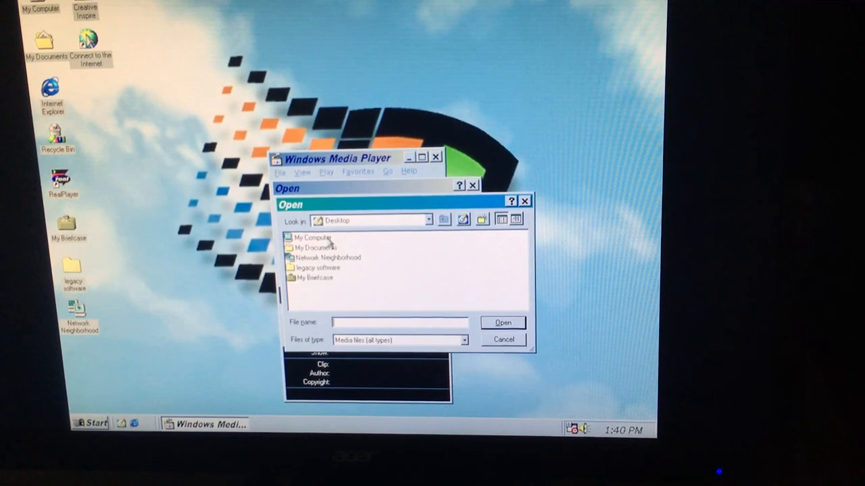
double_click(312, 238)
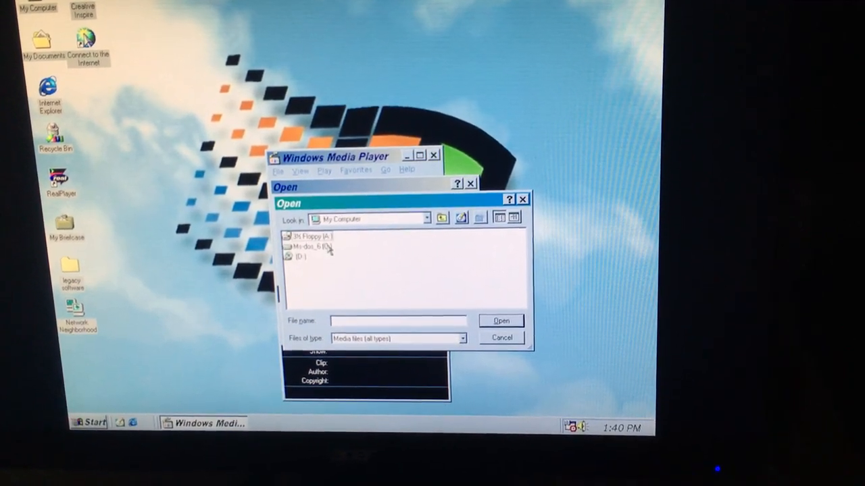
double_click(318, 246)
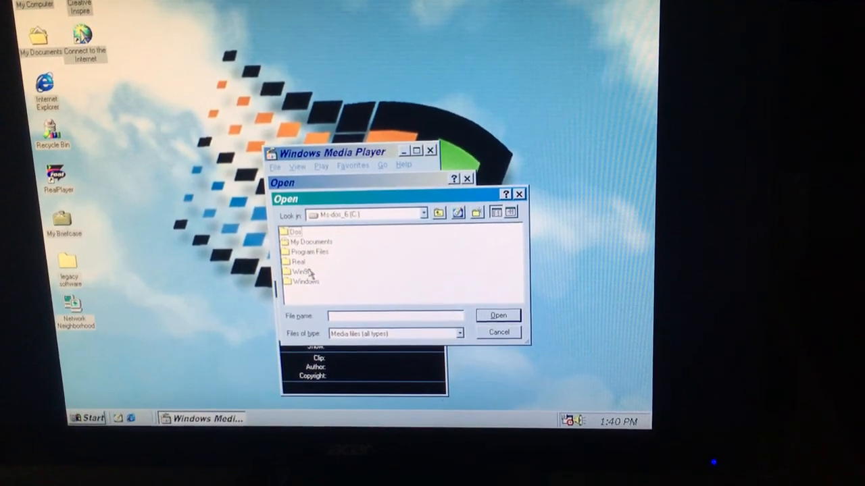
double_click(306, 282)
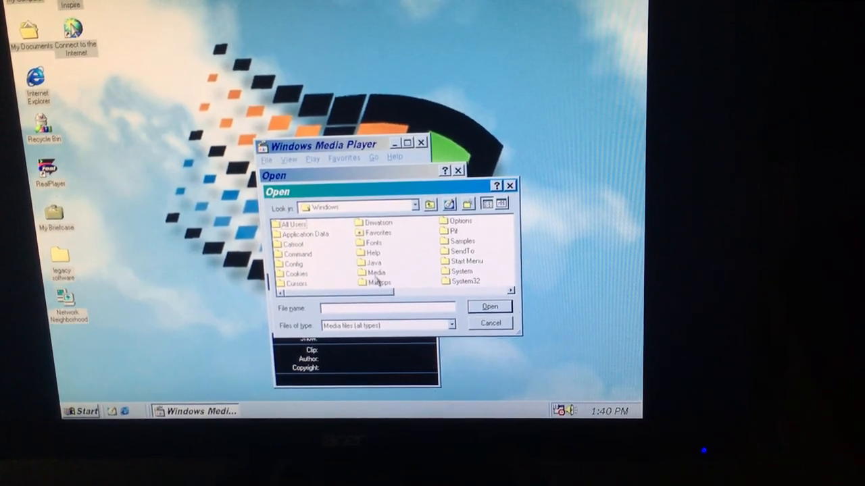
double_click(376, 273)
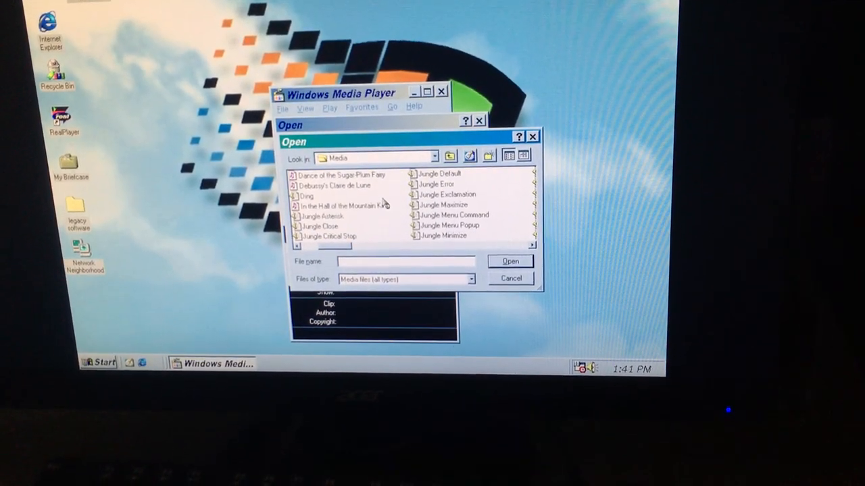
scroll("down", 3)
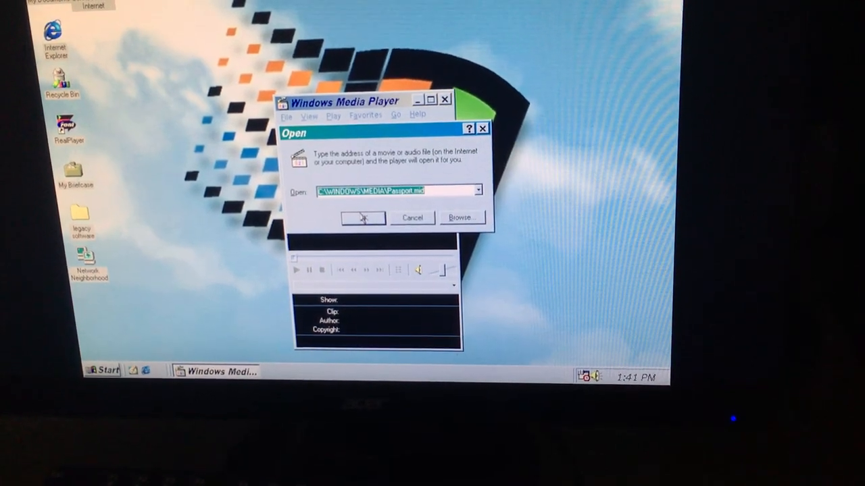
- Play the Passport clip in Windows Media Player, then close the player
left_click(362, 218)
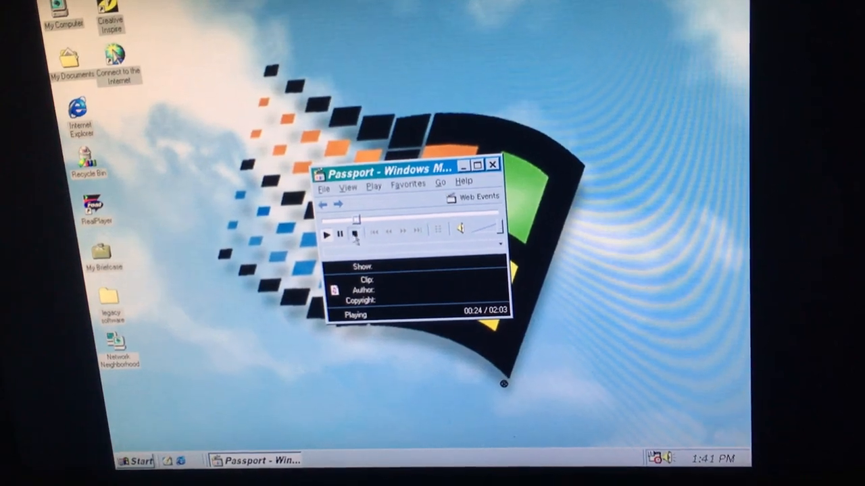
left_click(491, 165)
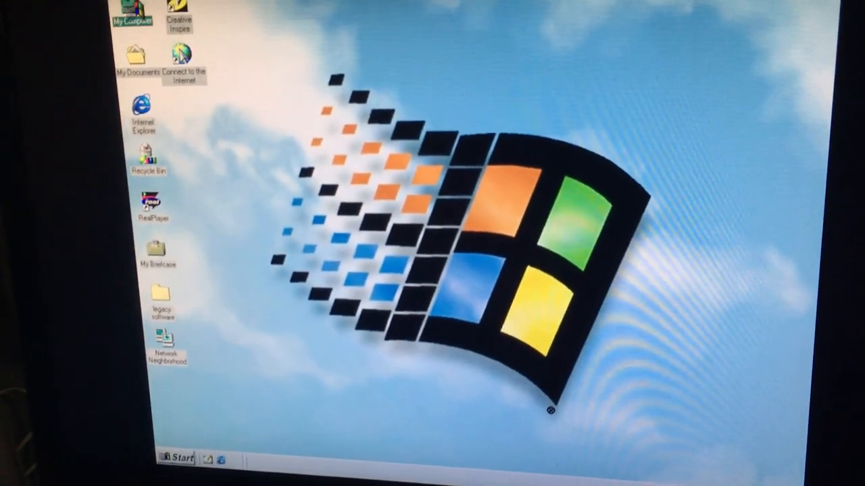
- Show My Computer's System Properties, listing Windows 98 Second Edition on a Pentium Pro
right_click(132, 14)
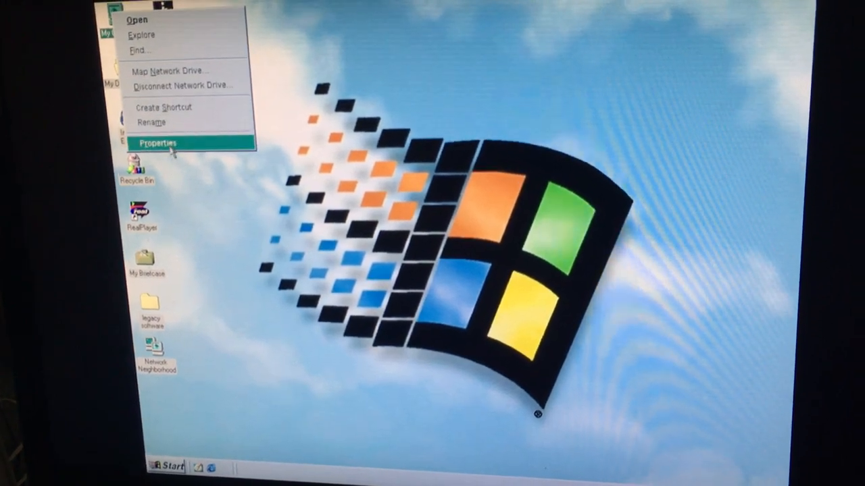
left_click(157, 144)
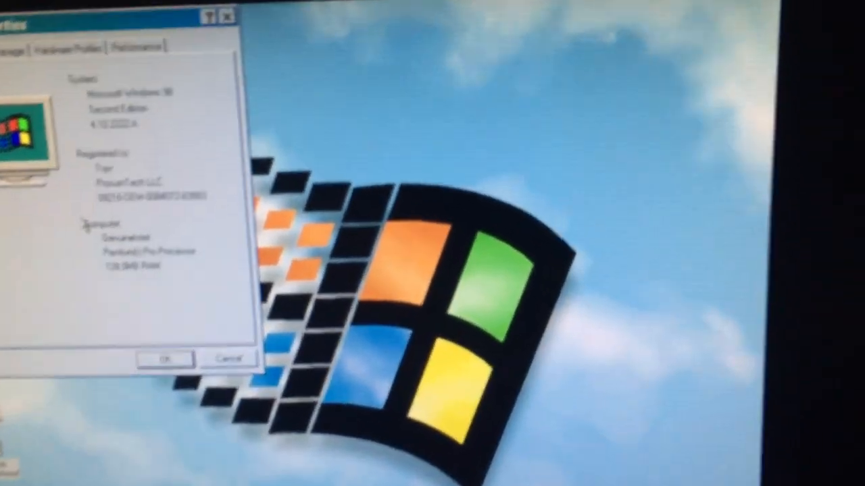